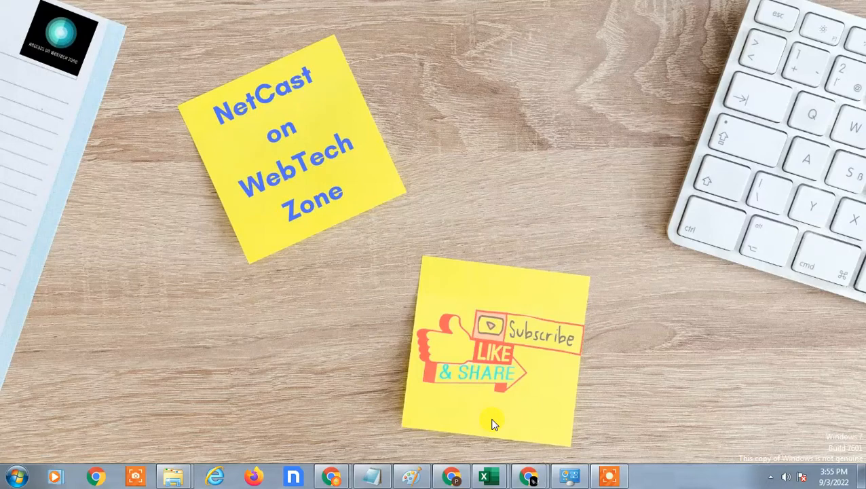
mouse_move(464, 80)
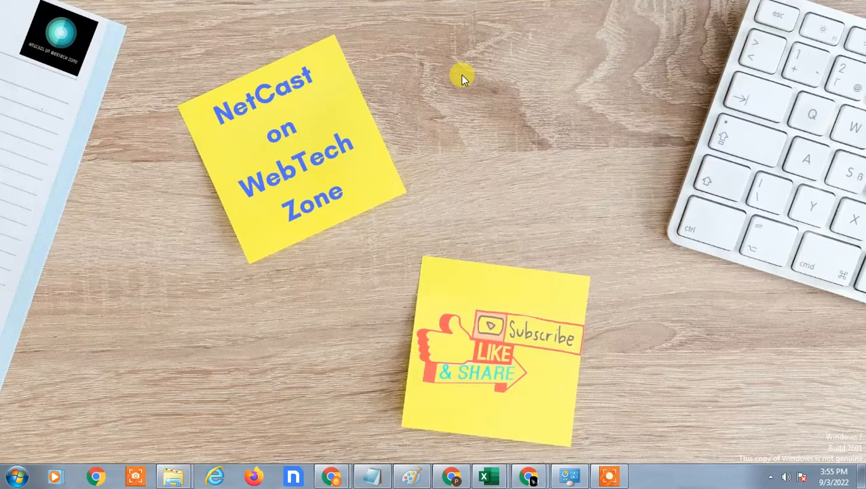
mouse_move(516, 475)
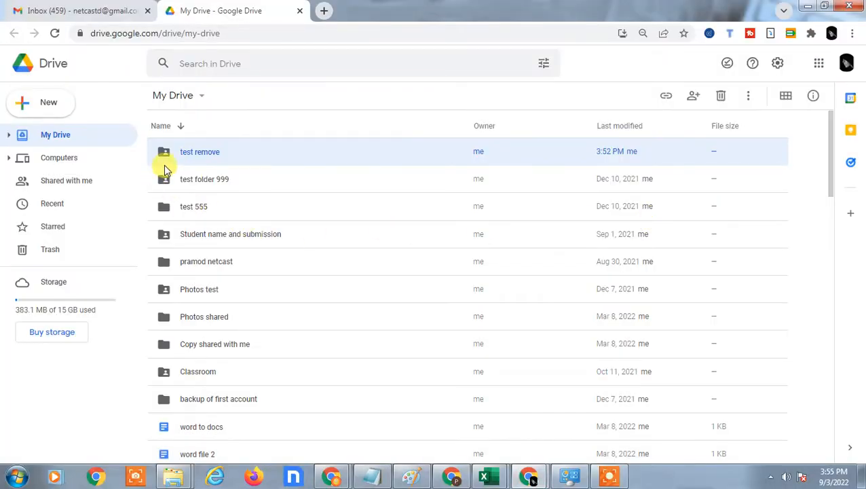
Step: Locate word file 2 in My Drive and bring up its Share dialog
left_click(192, 206)
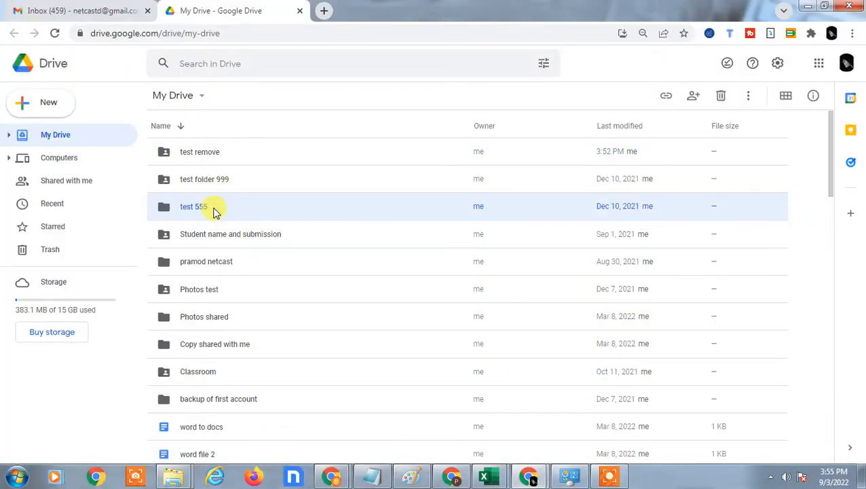
scroll("down", 3)
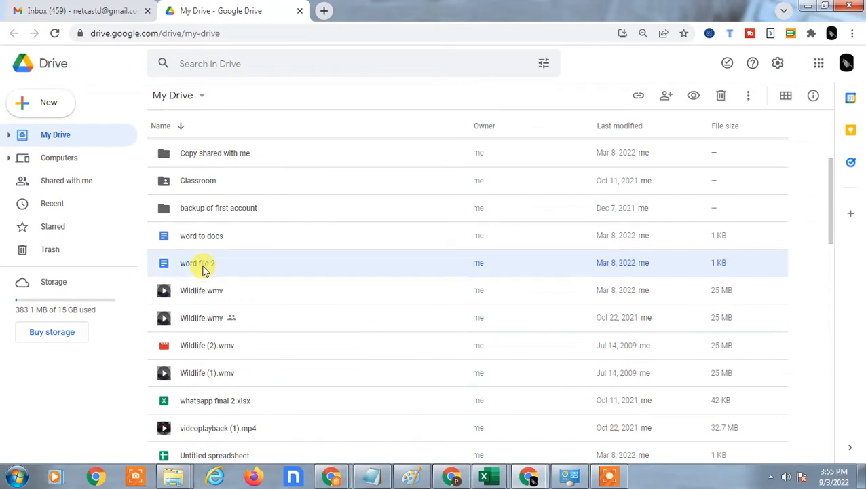
mouse_move(233, 265)
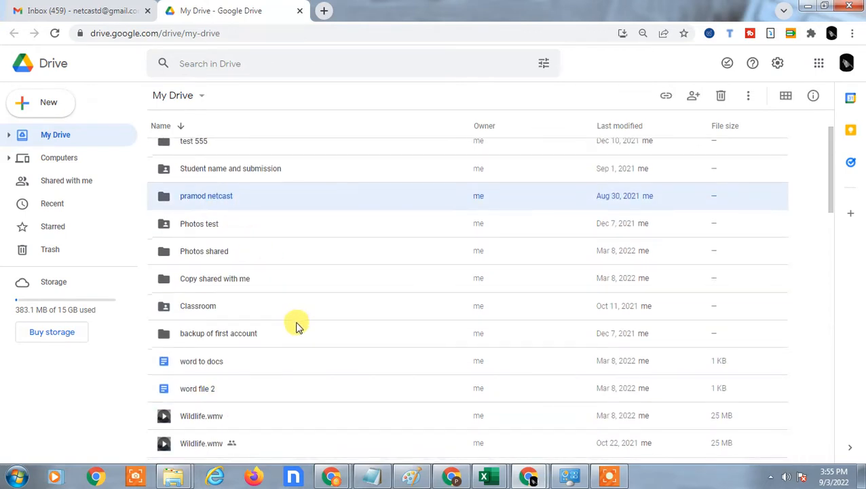
right_click(198, 263)
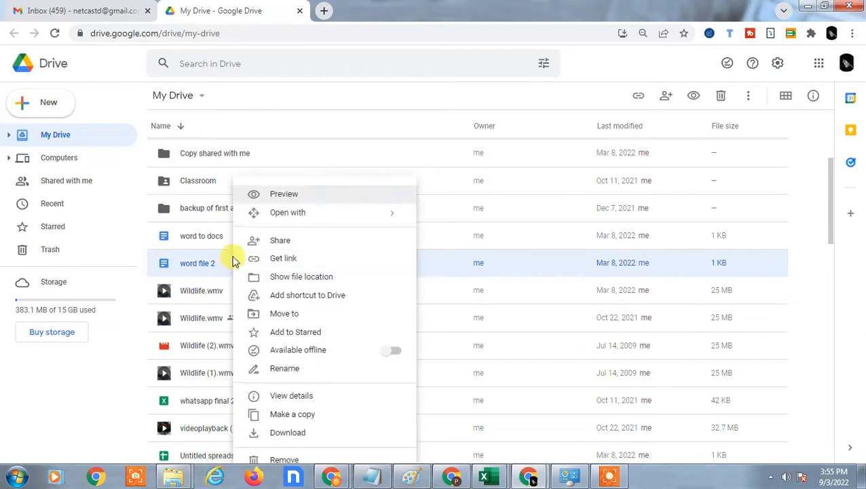
left_click(280, 239)
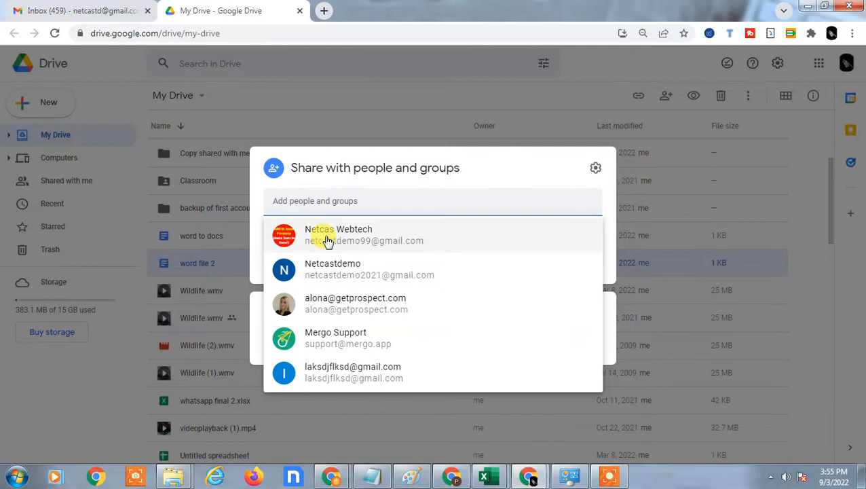
Step: Add Netcas Webtech as recipient of word file 2 with Viewer access, not yet sent
left_click(326, 235)
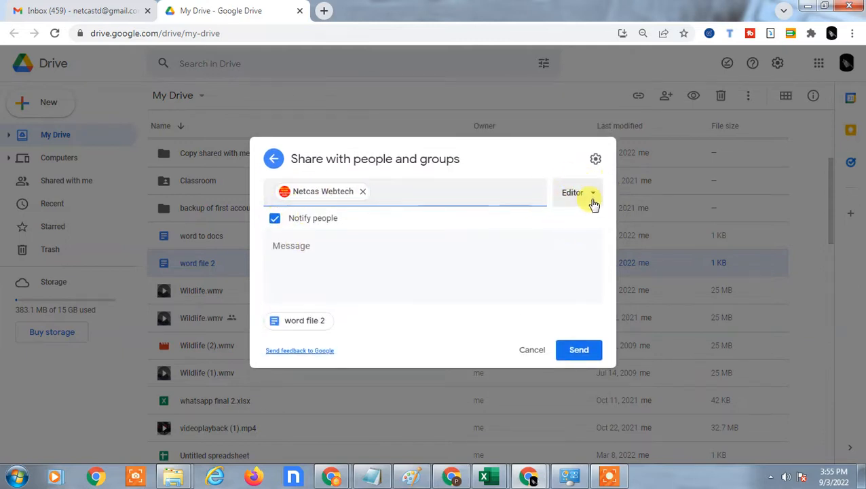
left_click(577, 193)
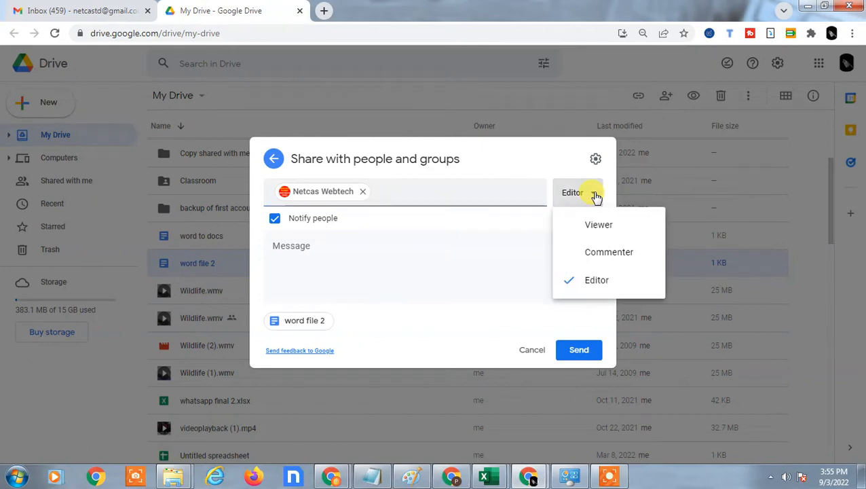
mouse_move(613, 279)
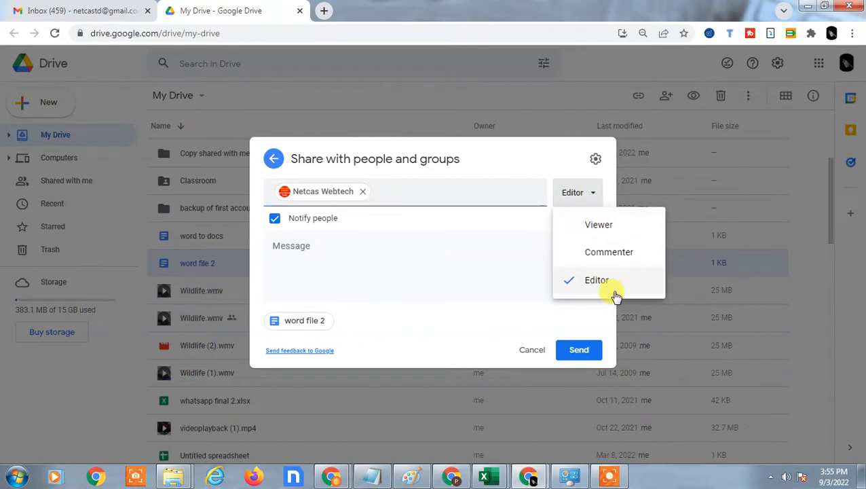
mouse_move(631, 286)
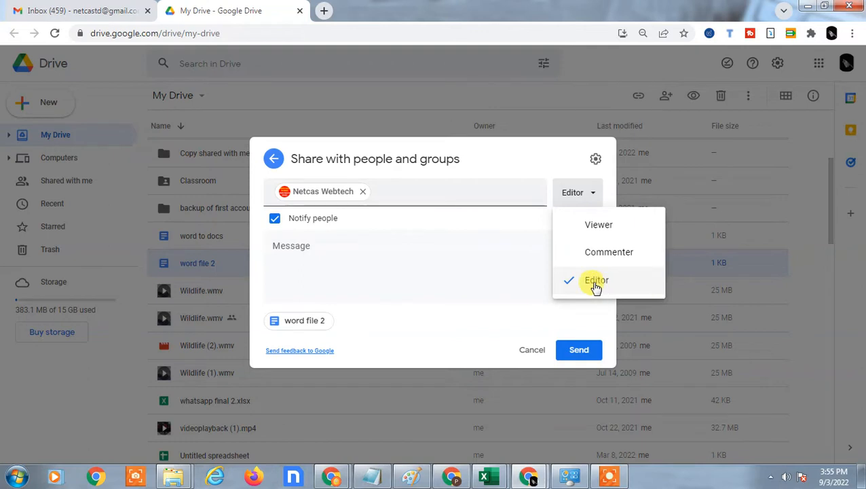
mouse_move(598, 226)
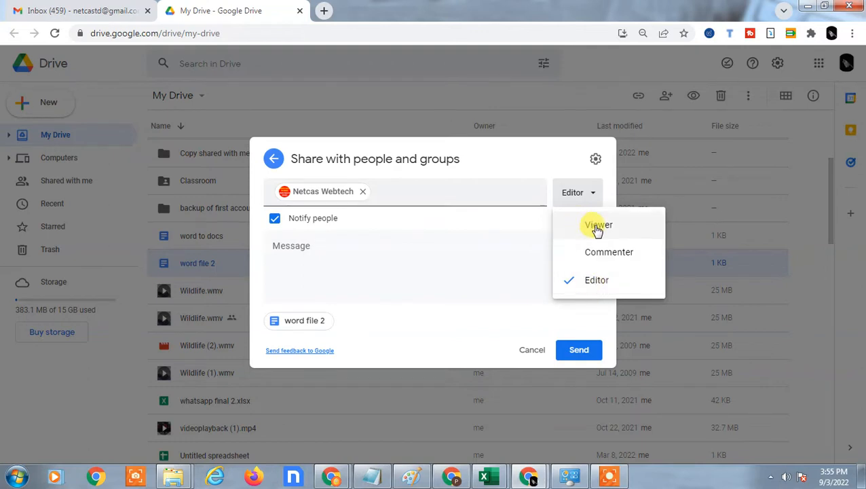
left_click(598, 226)
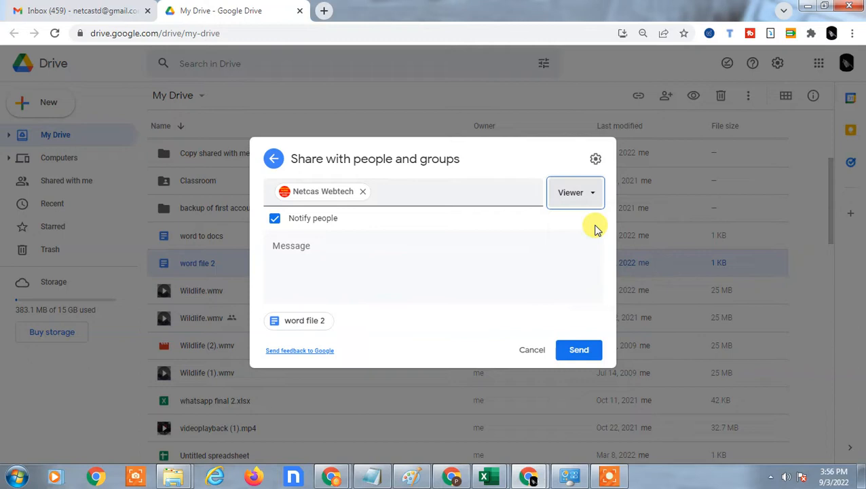
mouse_move(352, 174)
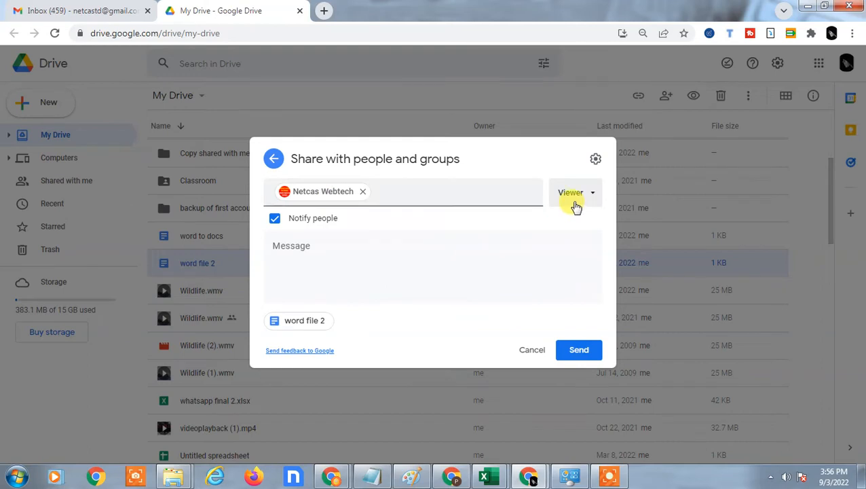
mouse_move(554, 203)
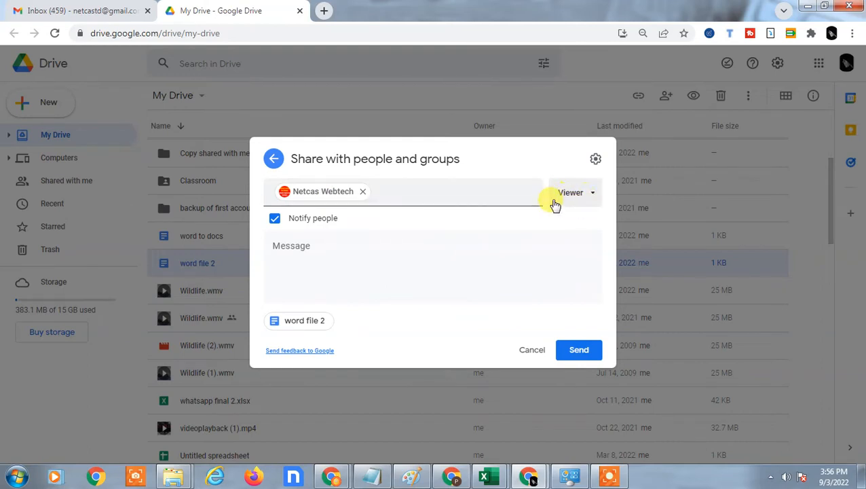
left_click(576, 193)
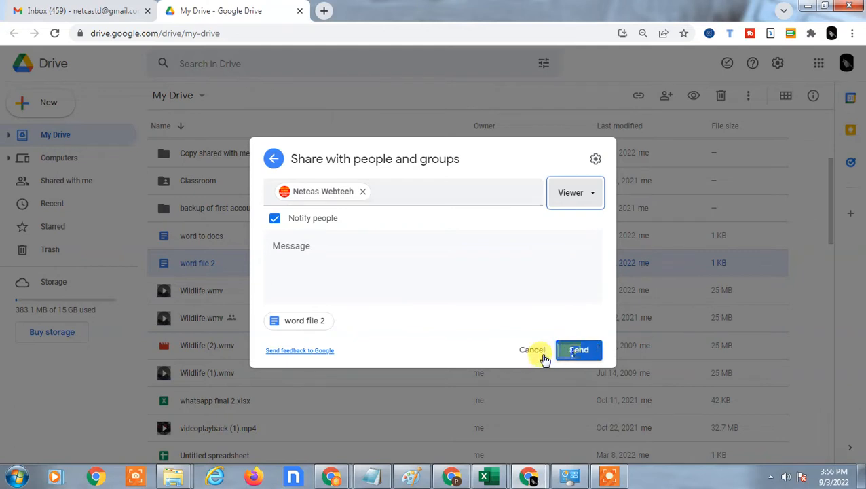
mouse_move(527, 356)
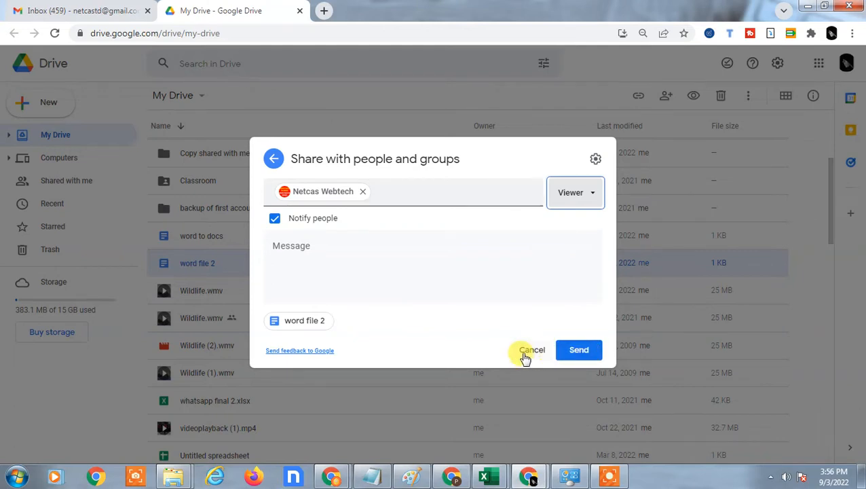
Step: Drop the pending share, reselect word file 2 and keep its link Restricted with Netcas Webtech re-added
left_click(532, 350)
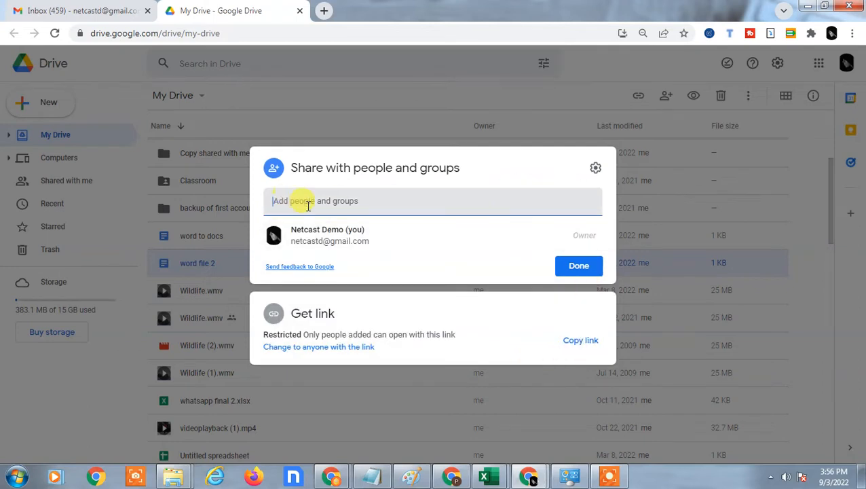
mouse_move(342, 323)
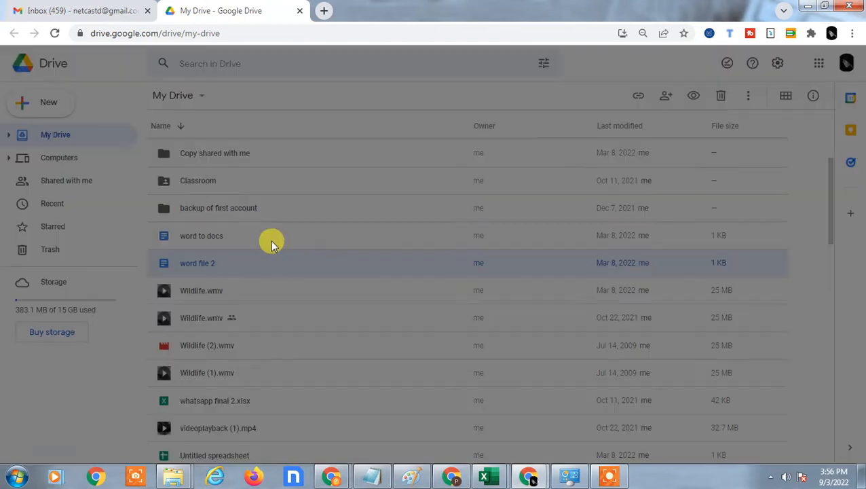
left_click(320, 300)
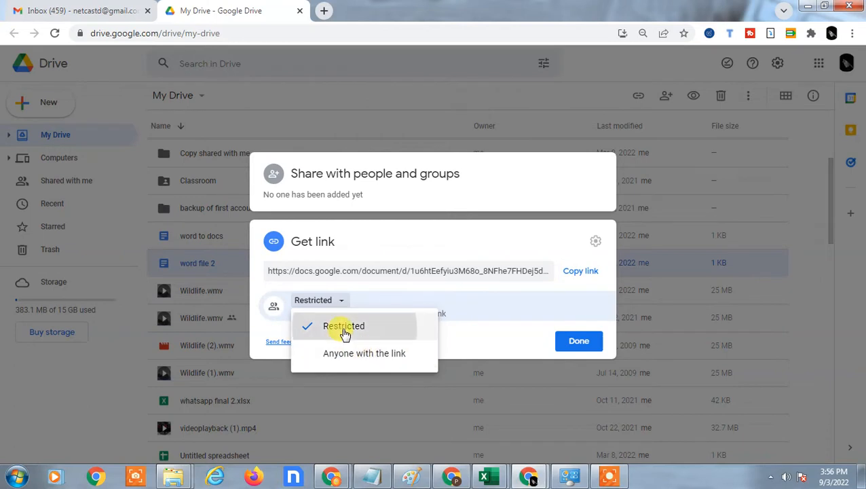
left_click(344, 326)
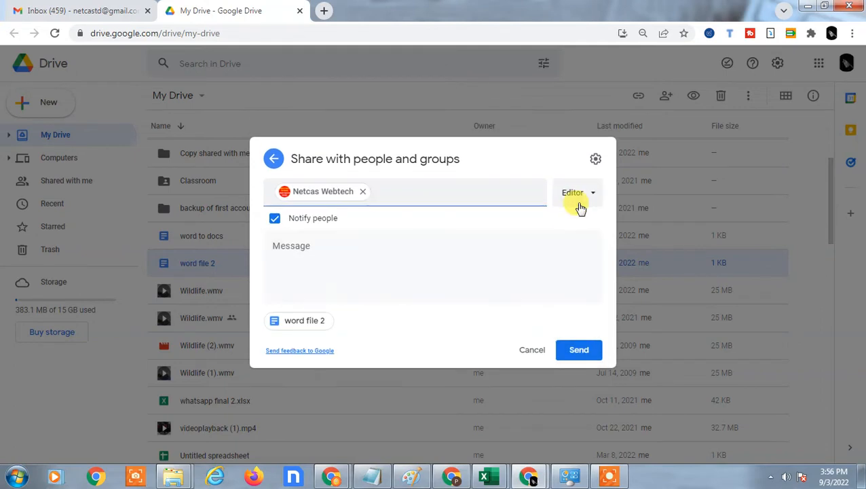
Step: Send the word file 2 share to Netcas Webtech as Viewer and close the sharing dialog
left_click(573, 193)
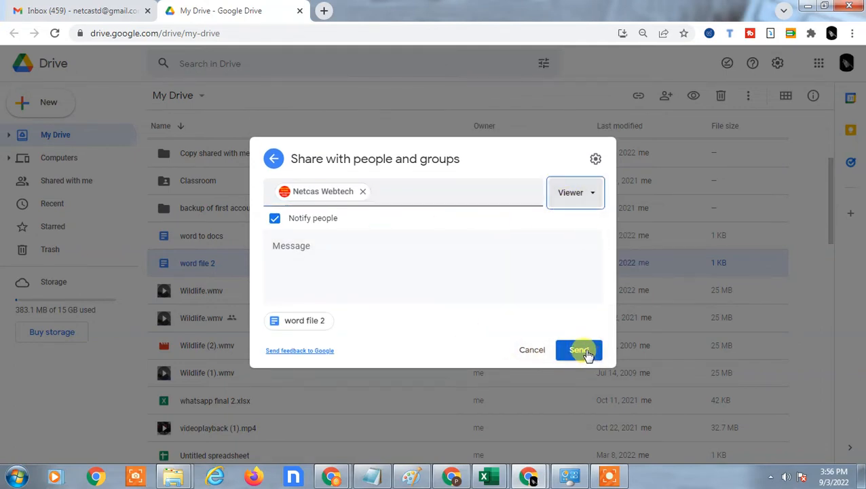
left_click(579, 351)
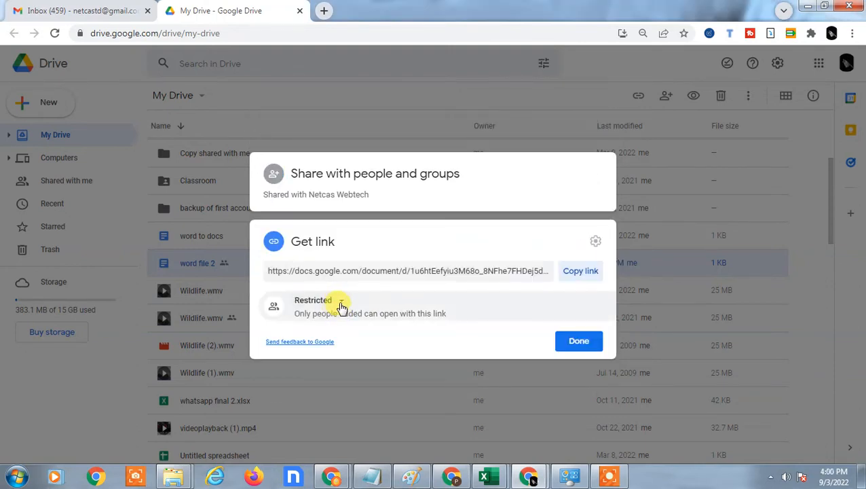
left_click(314, 300)
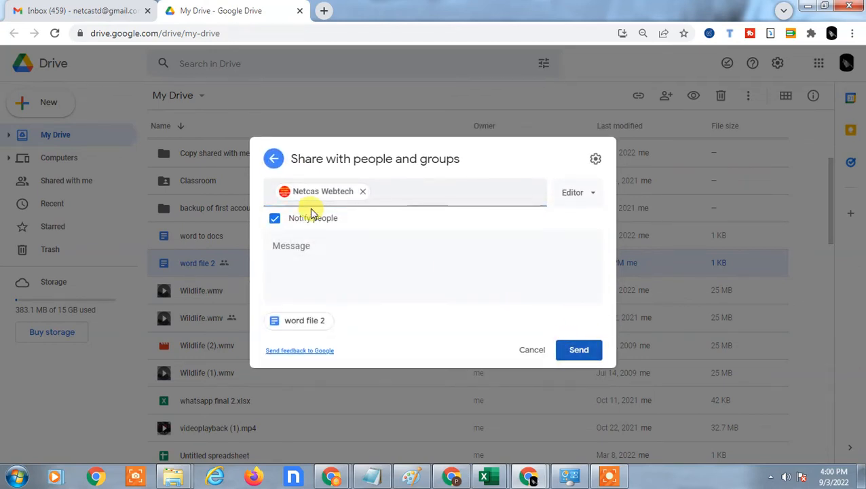
left_click(579, 351)
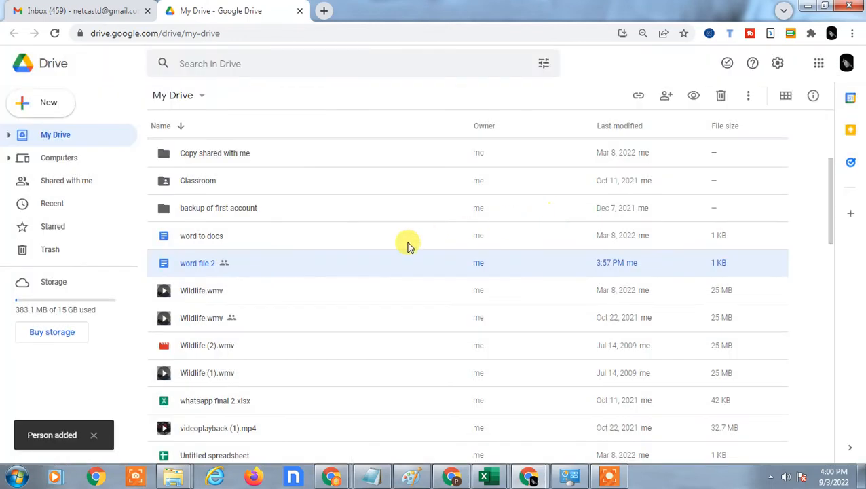
Step: Share word to docs with Netcas Webtech as Viewer, link still restricted
right_click(201, 236)
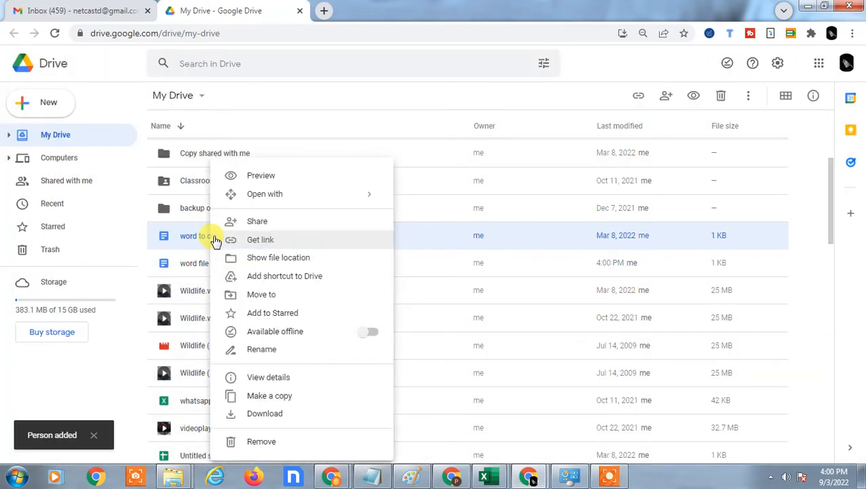
mouse_move(270, 239)
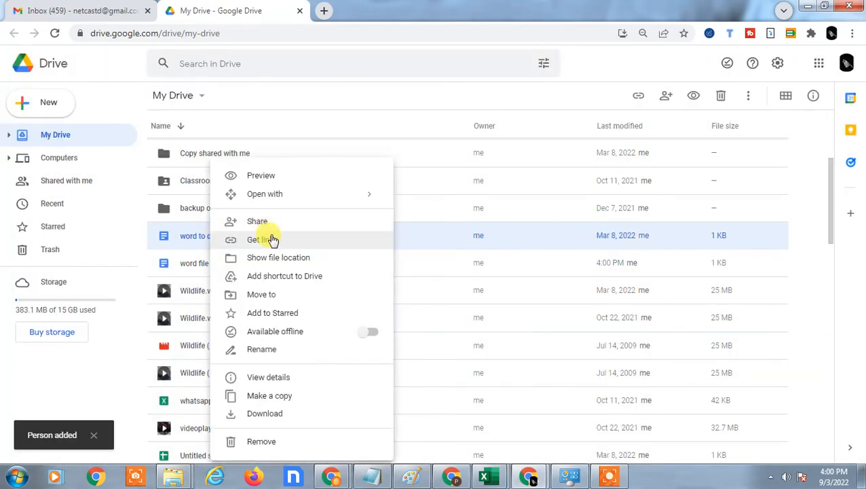
left_click(260, 239)
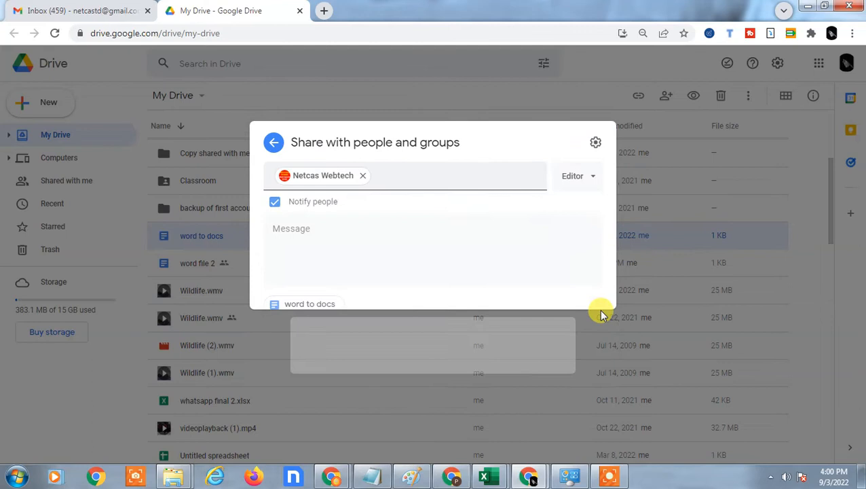
left_click(577, 193)
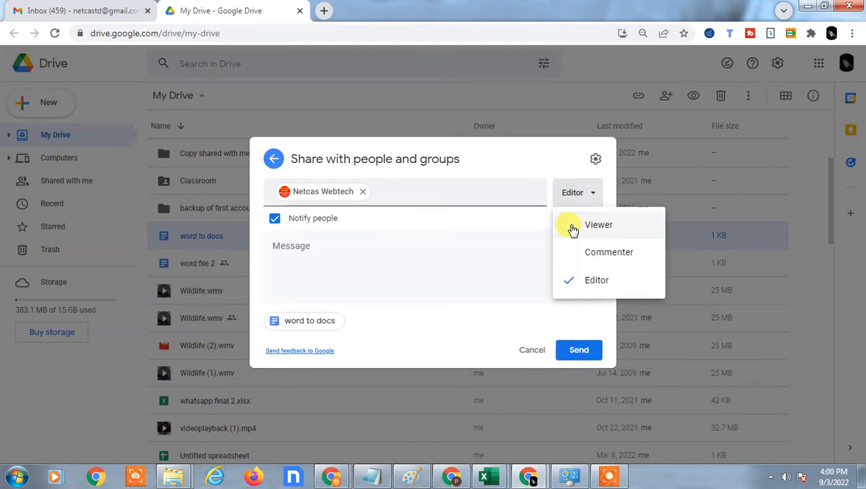
left_click(598, 224)
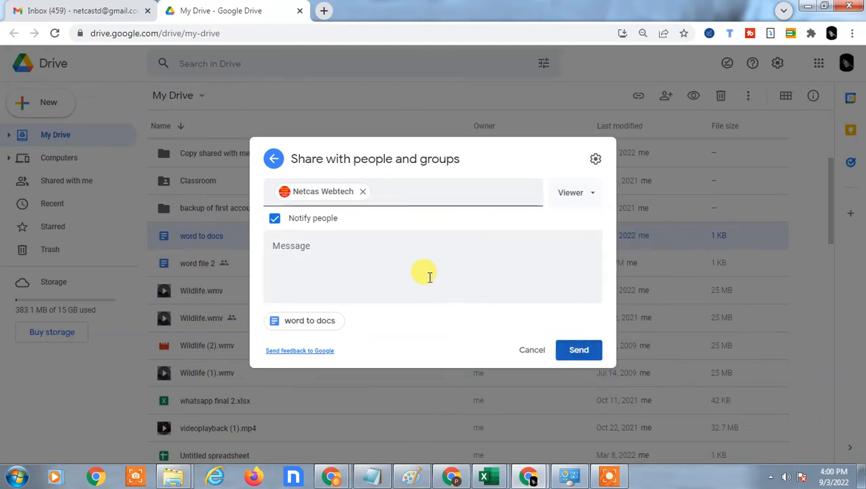
left_click(578, 351)
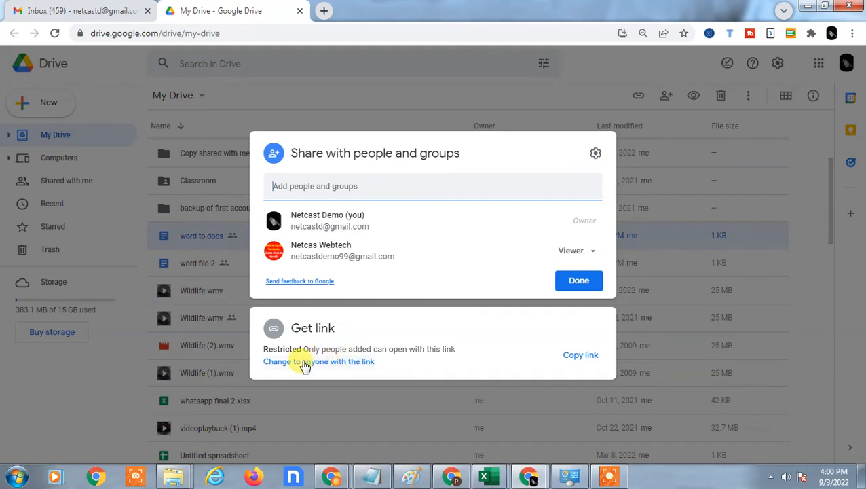
Step: Set the word to docs link to anyone with the link as Viewer and finish with Done
left_click(318, 361)
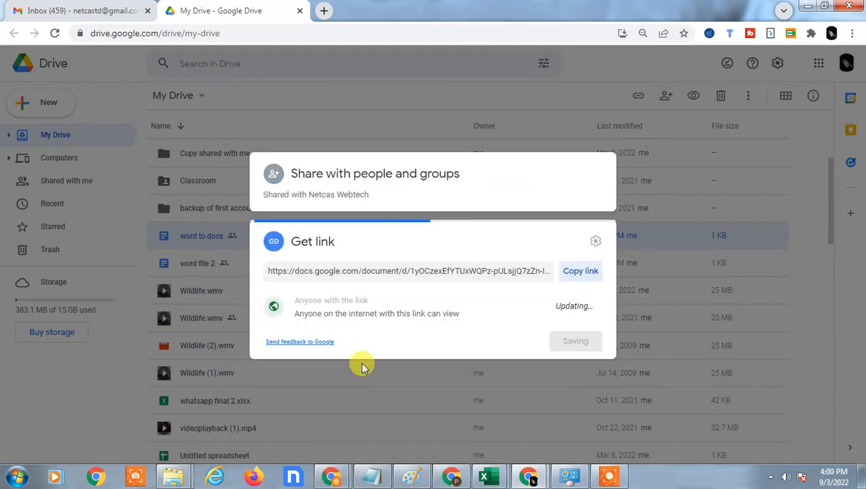
left_click(331, 300)
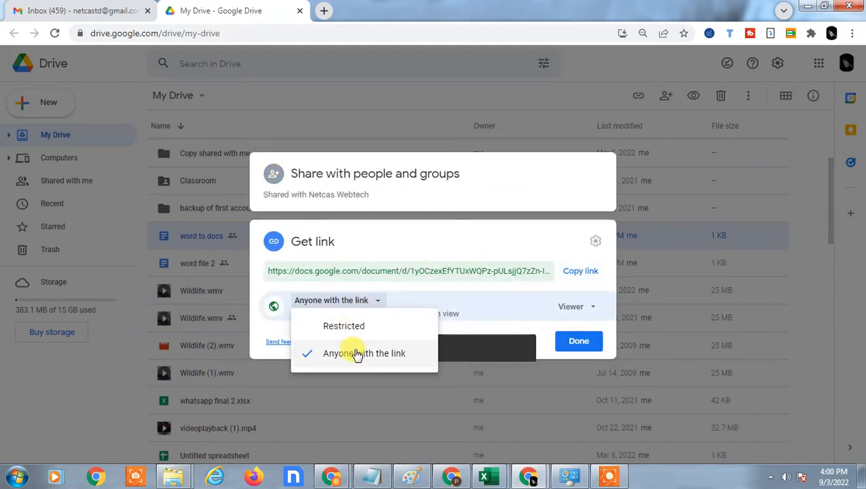
left_click(575, 307)
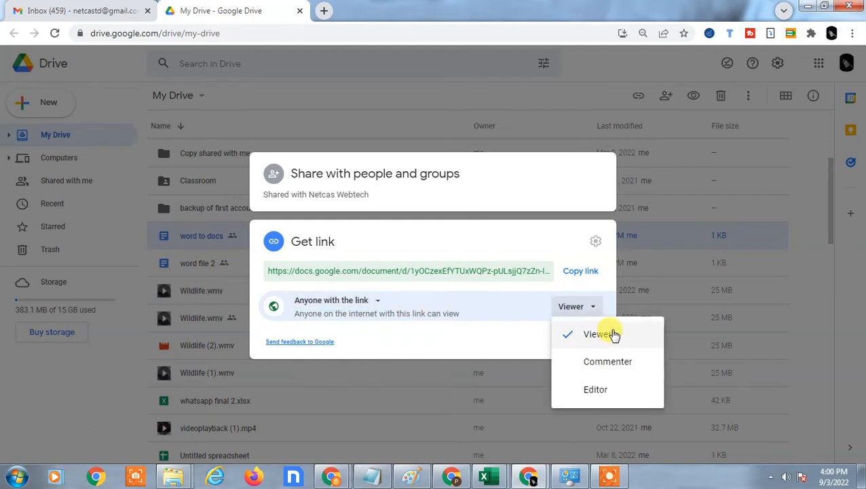
left_click(598, 334)
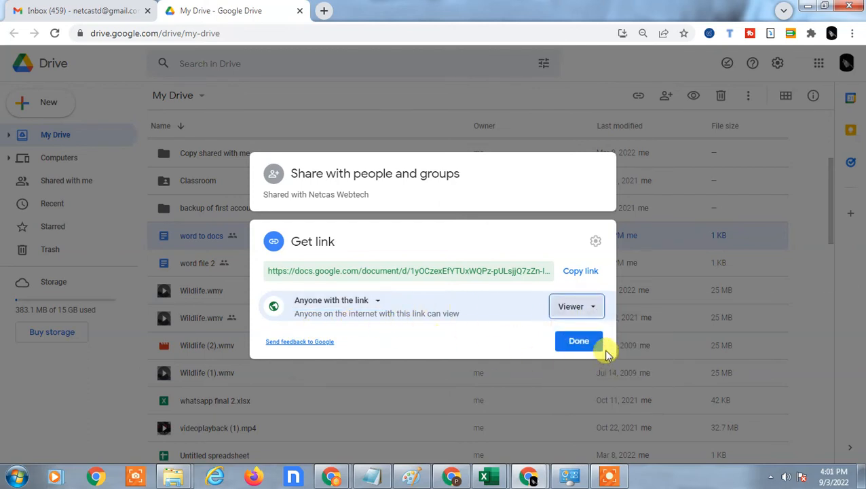
left_click(581, 270)
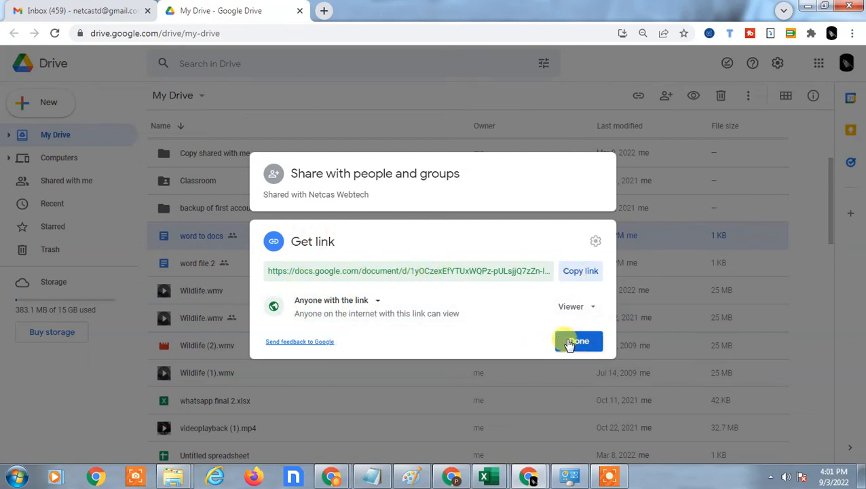
left_click(577, 341)
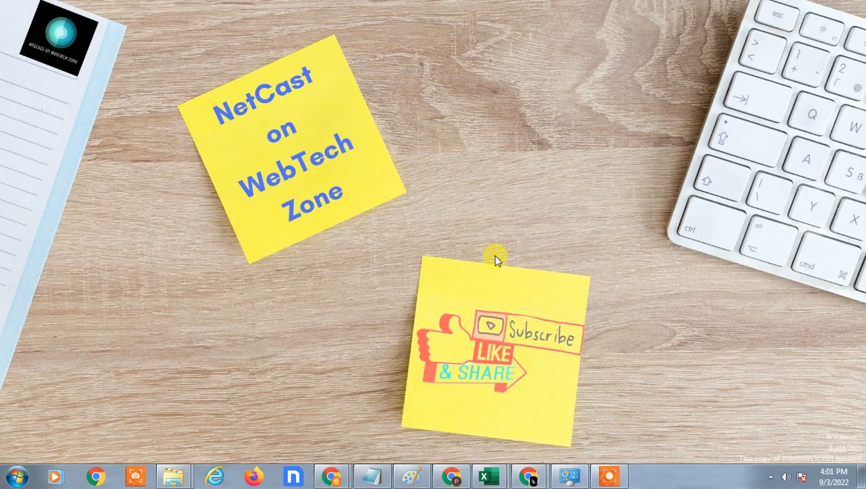
mouse_move(292, 274)
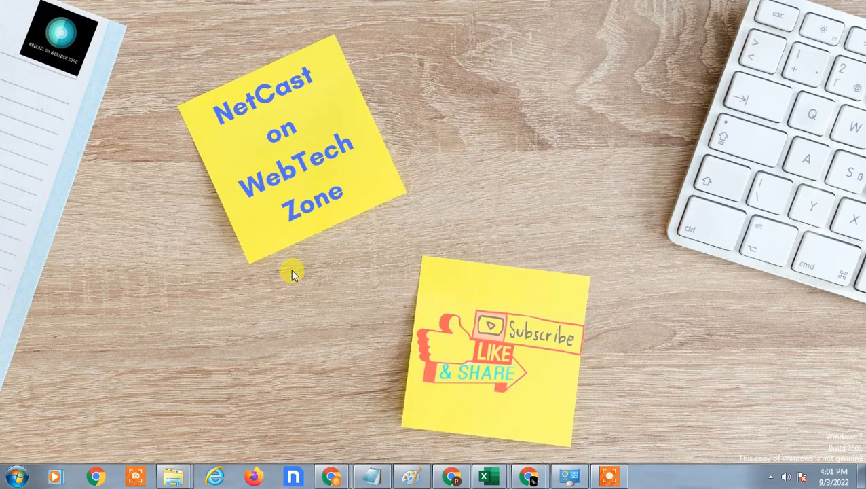